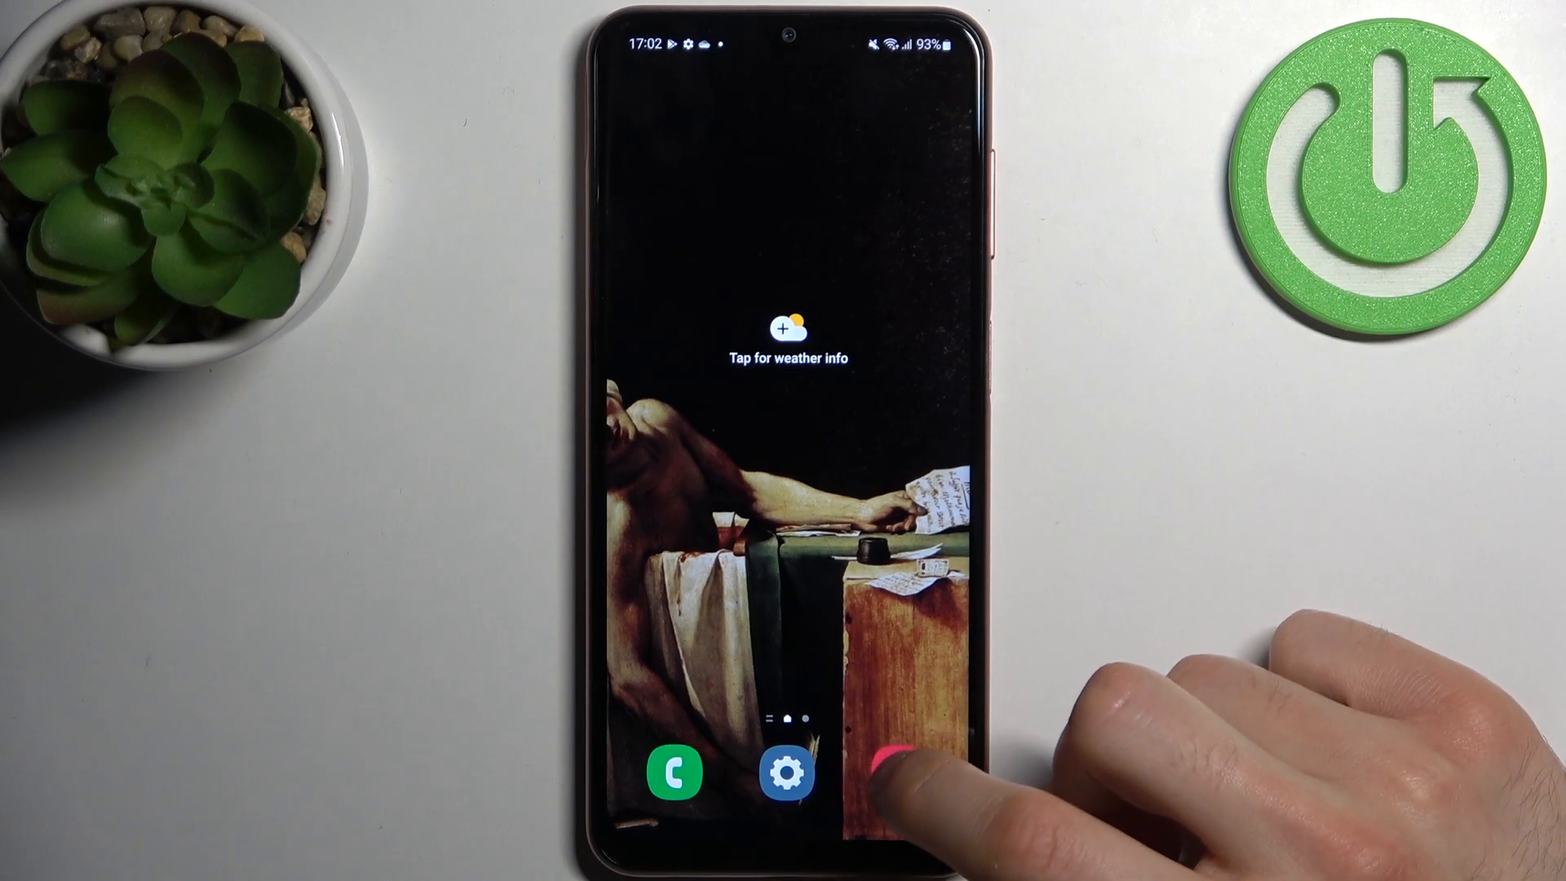
Launch the Camera app from the home screen and go into its settings
left_click(890, 774)
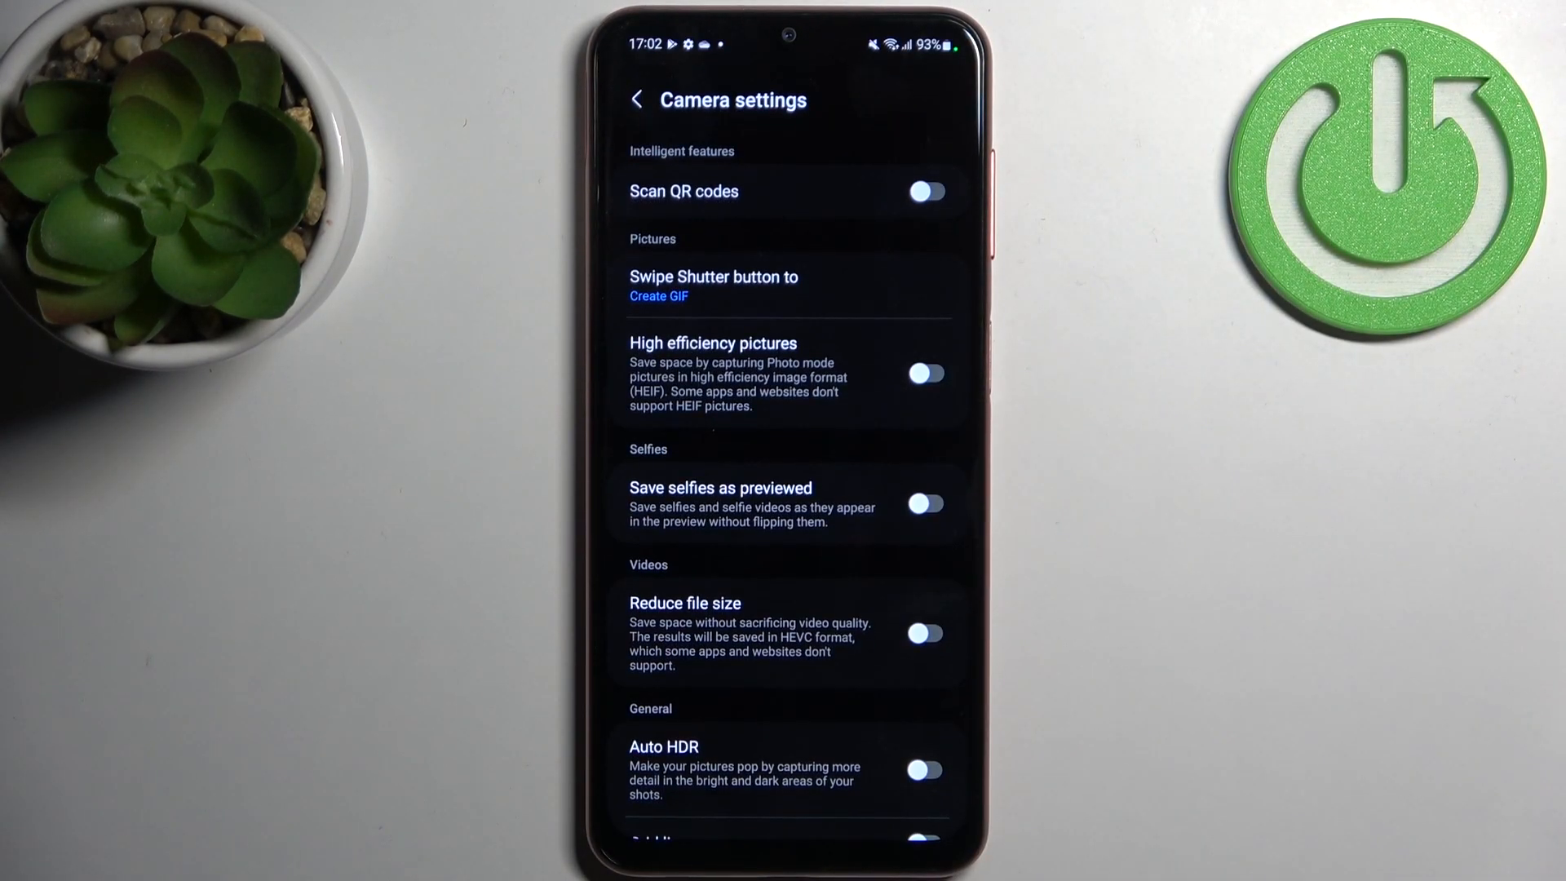
Reach the General section and enter the Shooting methods page
scroll("down", 3)
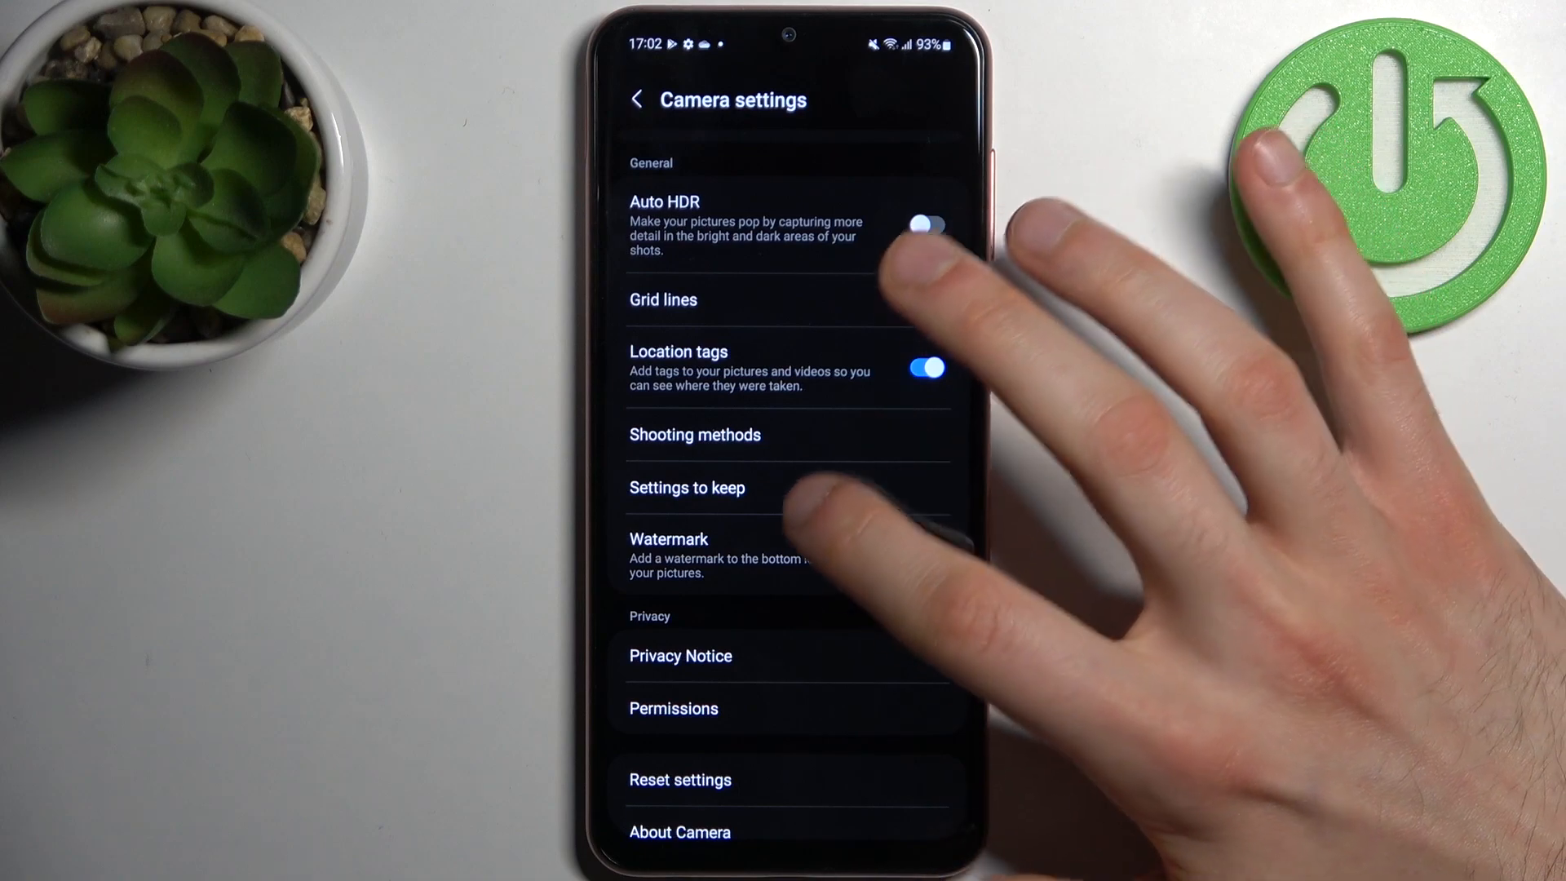
left_click(695, 434)
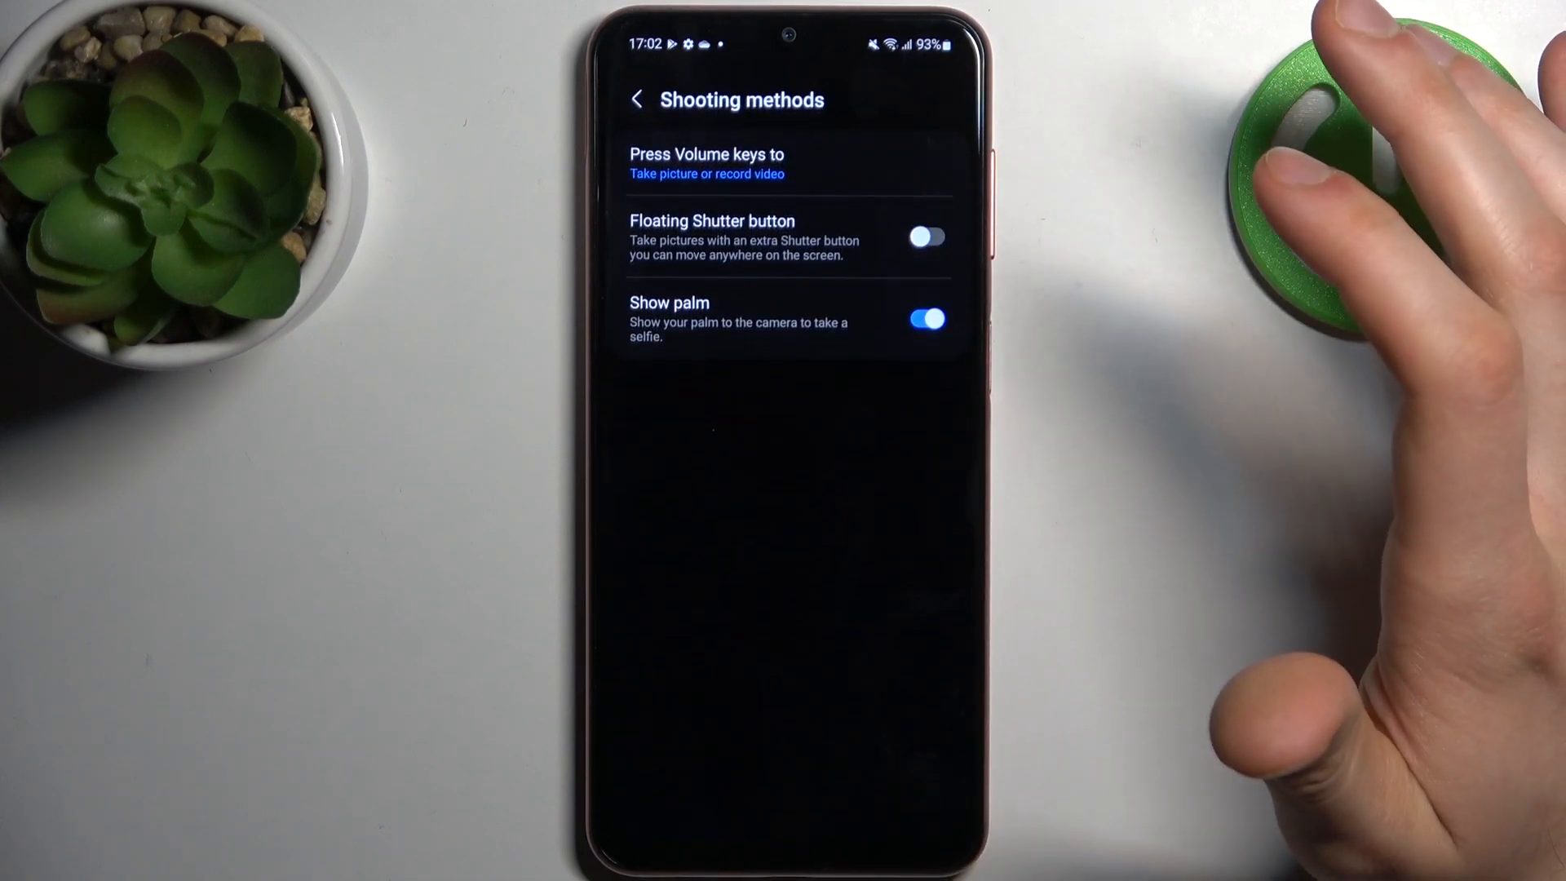
Show the 'Press Volume keys to' choices: take picture/record video, zoom, or system volume
left_click(705, 163)
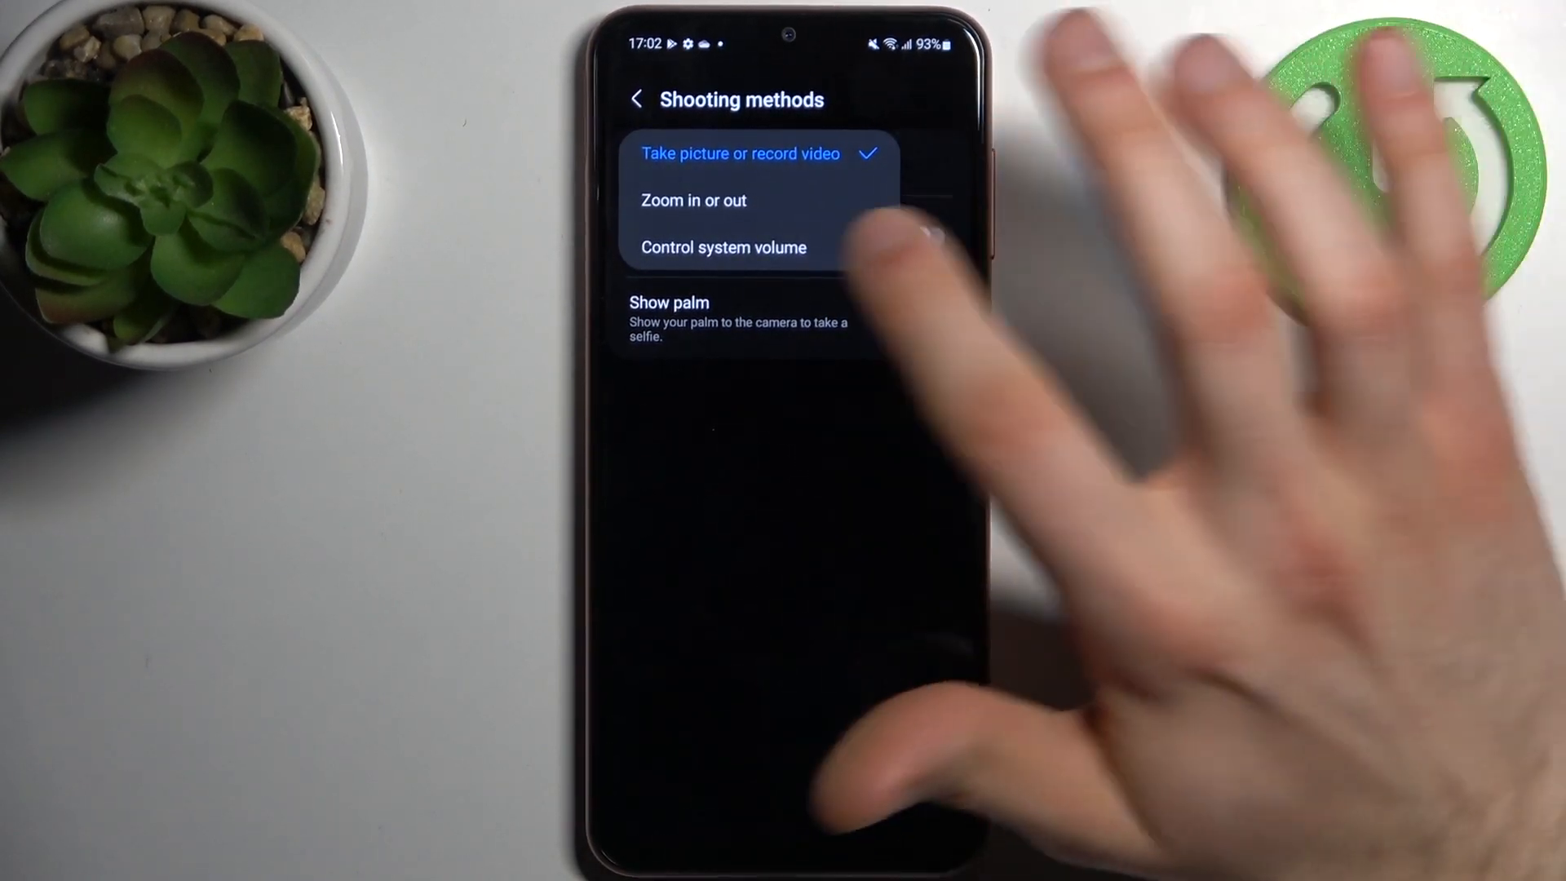
left_click(924, 320)
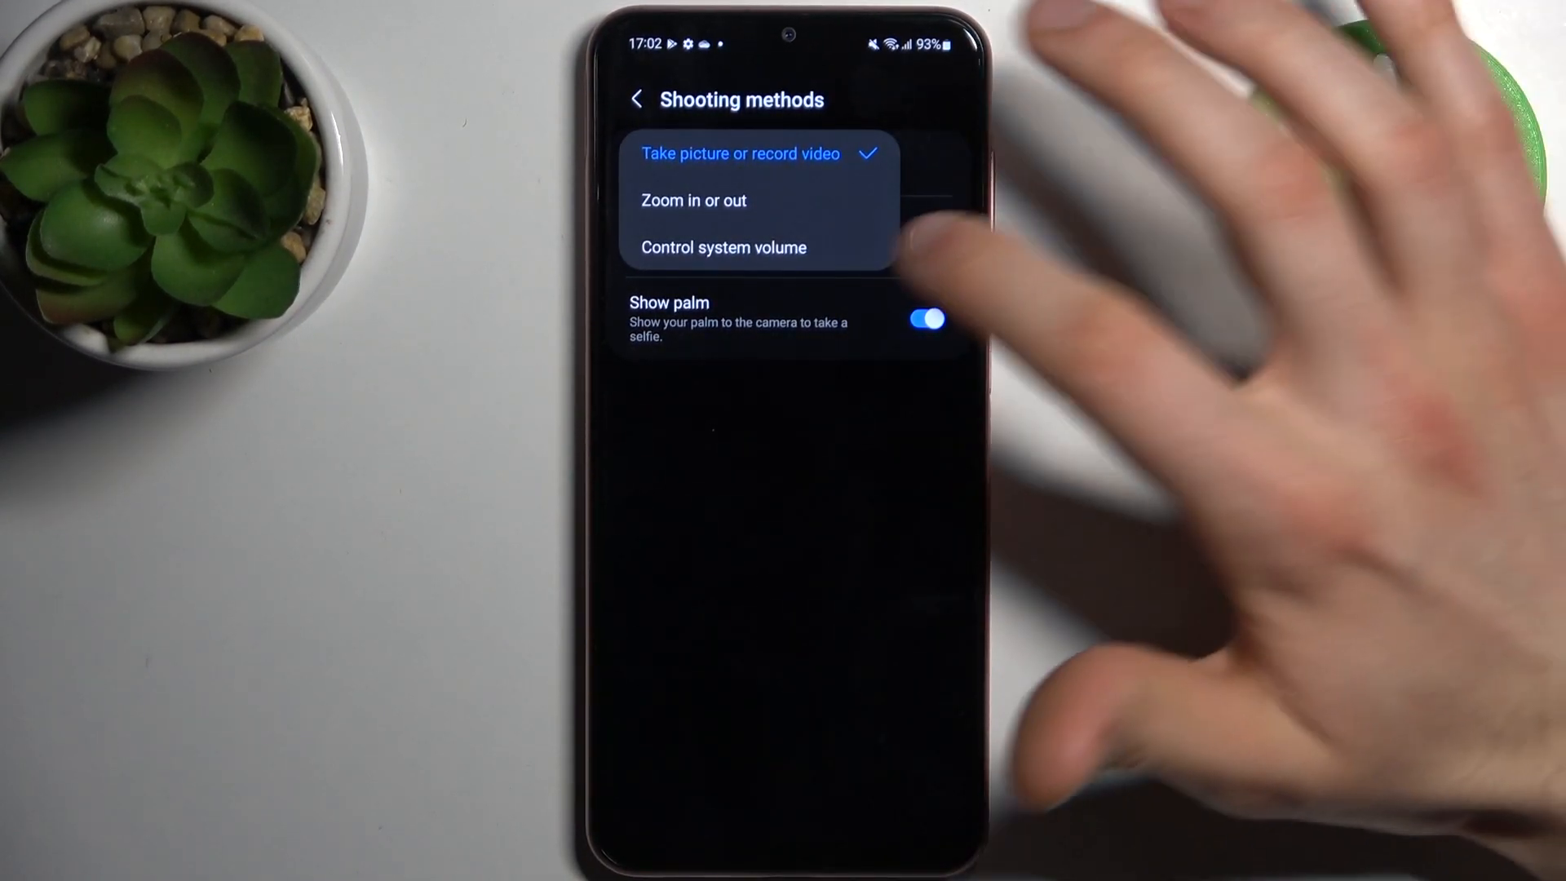